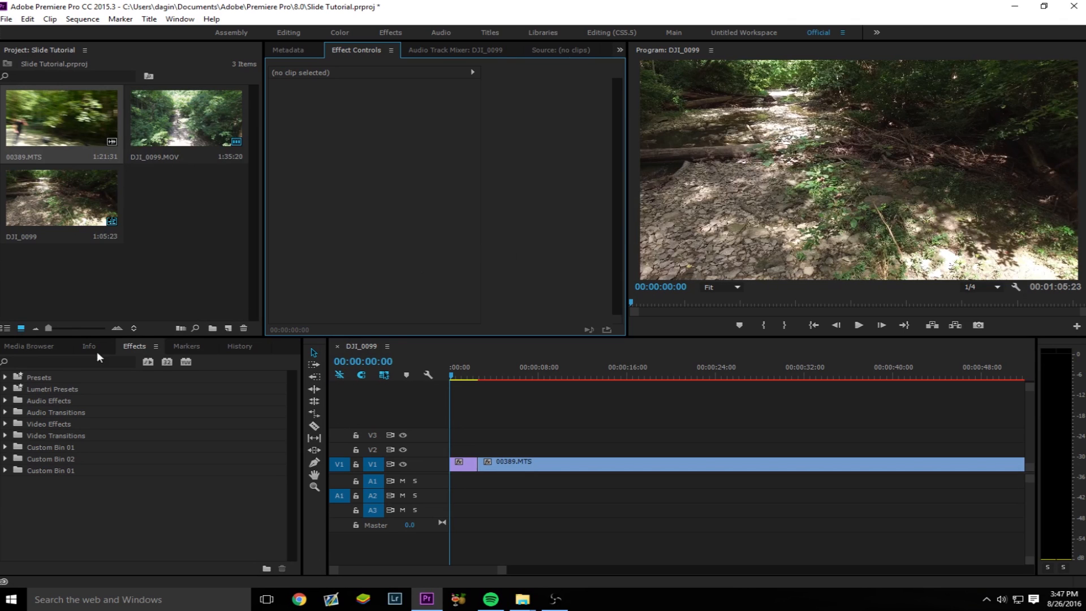
Step: Show the Slide video transitions and move the playhead near the end of the first clip
{"action": "left_click", "coordinate": [6, 437]}
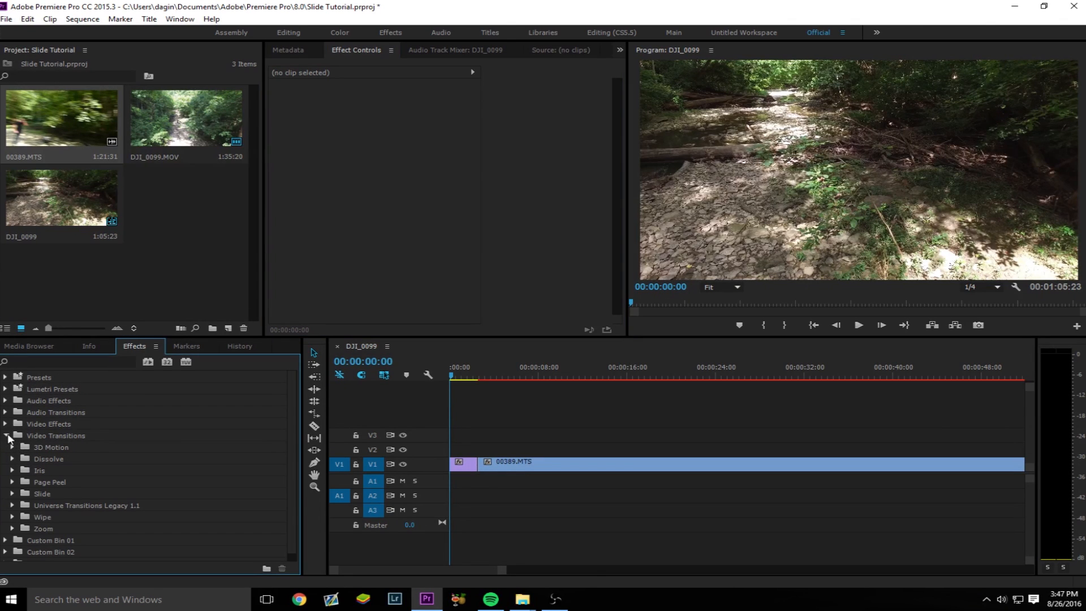
{"action": "left_click", "coordinate": [13, 494]}
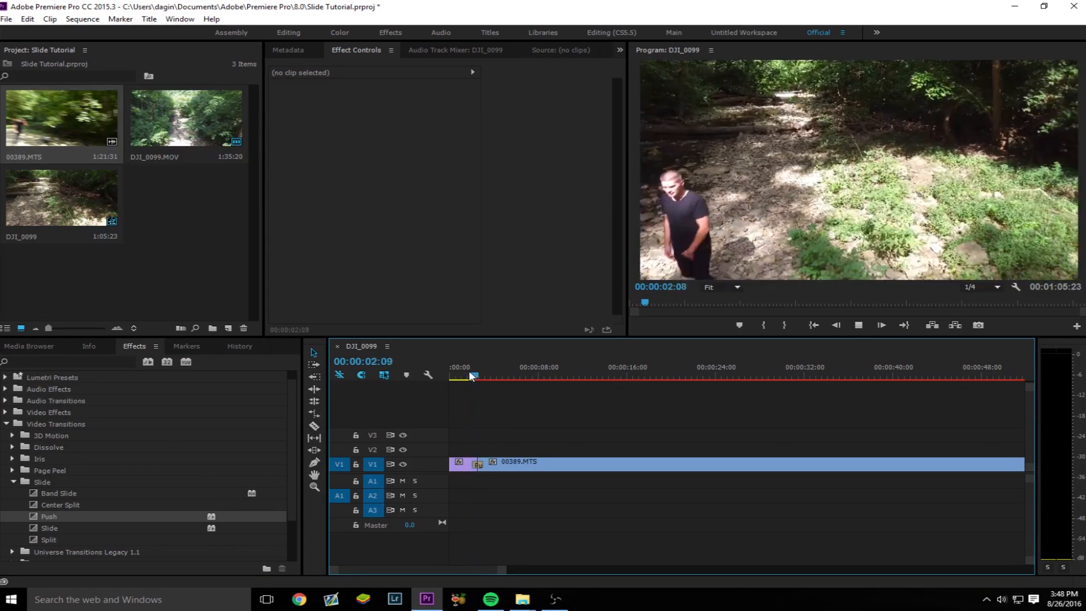
{"action": "left_click", "coordinate": [465, 376]}
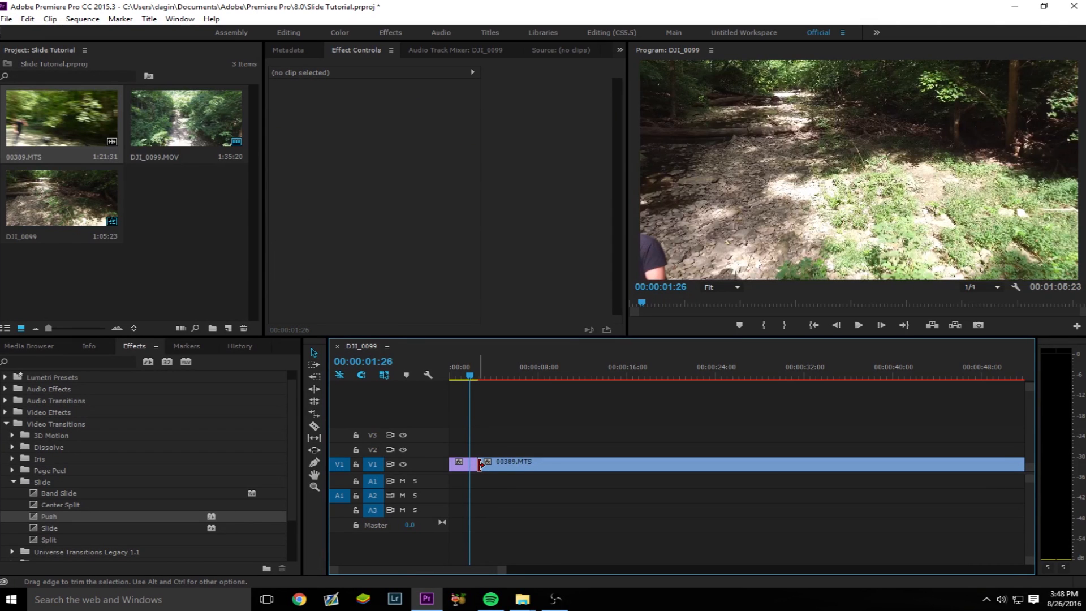
Step: Select the DJI_0099.MOV clip to expose its Motion properties in Effect Controls
{"action": "left_click", "coordinate": [470, 463]}
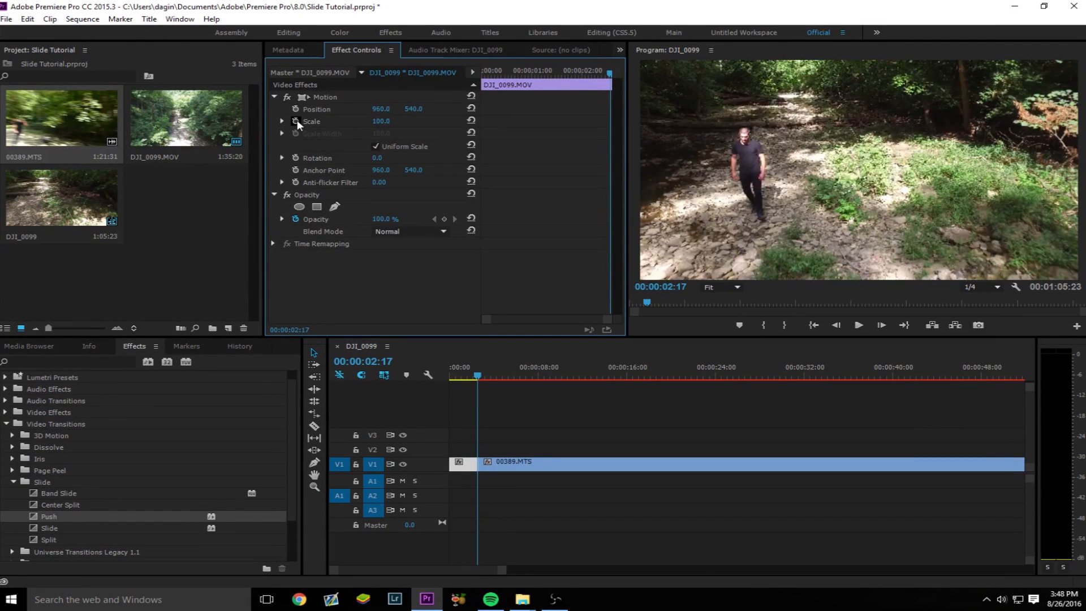
{"action": "mouse_move", "coordinate": [294, 121]}
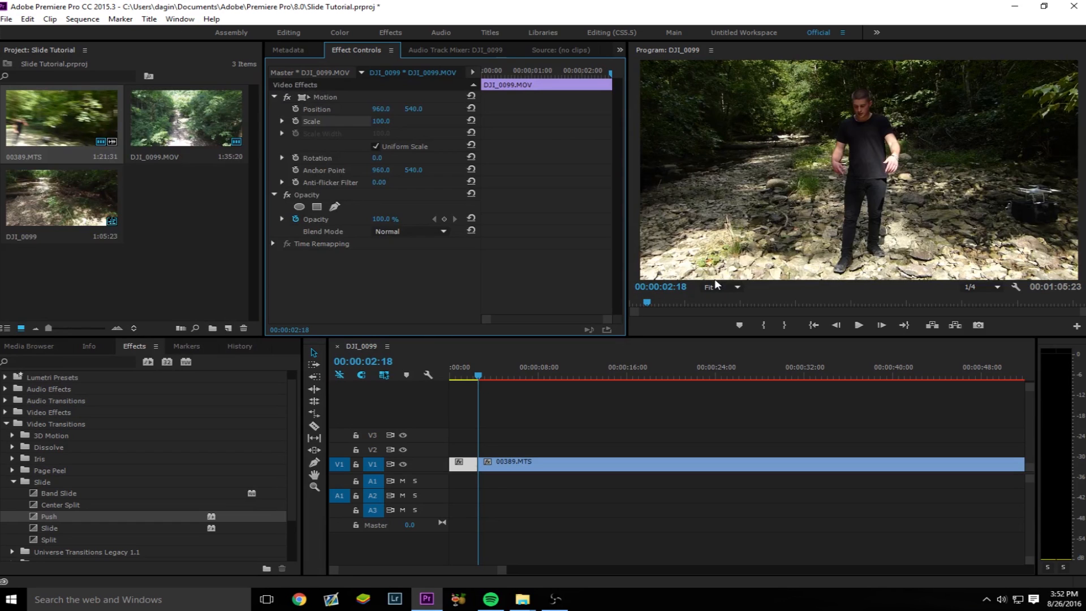
{"action": "mouse_move", "coordinate": [636, 76]}
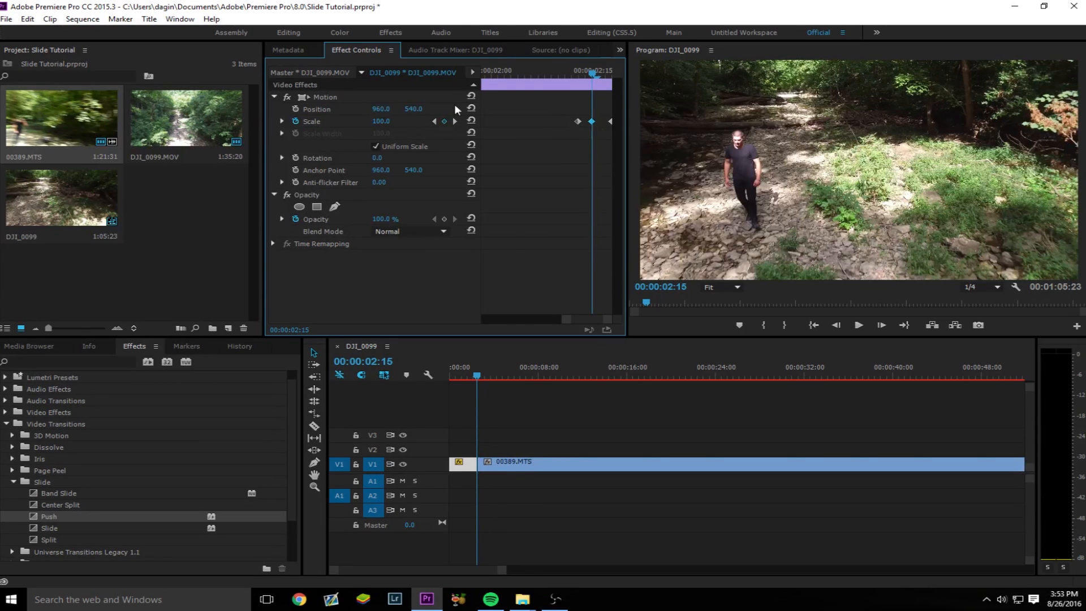
Step: Enter 188 as the Scale value at the DJI_0099 clip's last frame
{"action": "double_click", "coordinate": [381, 121]}
{"action": "type", "text": "188"}
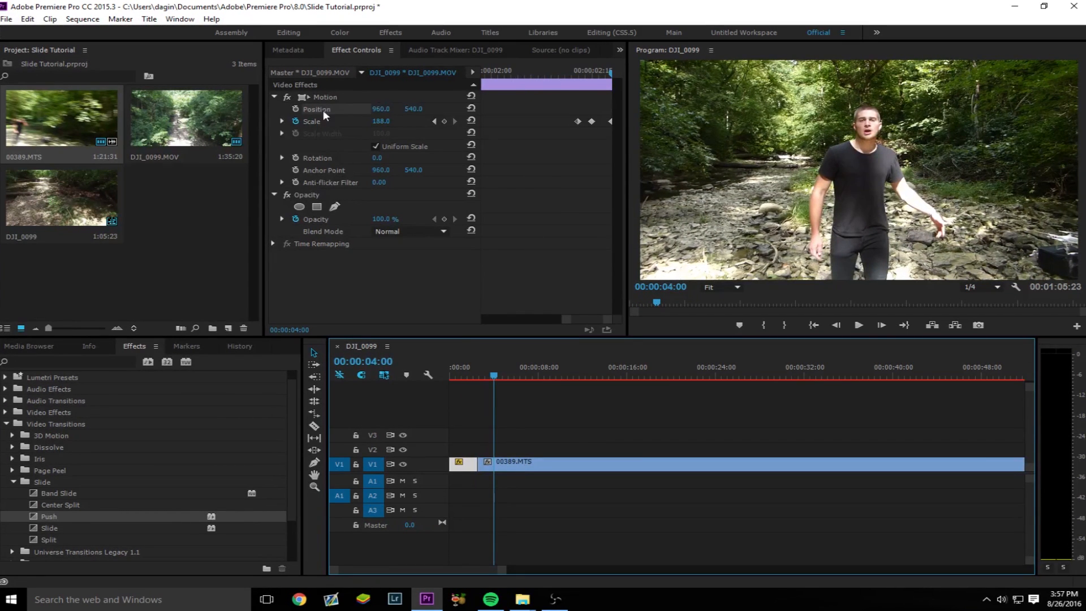
{"action": "mouse_move", "coordinate": [295, 108]}
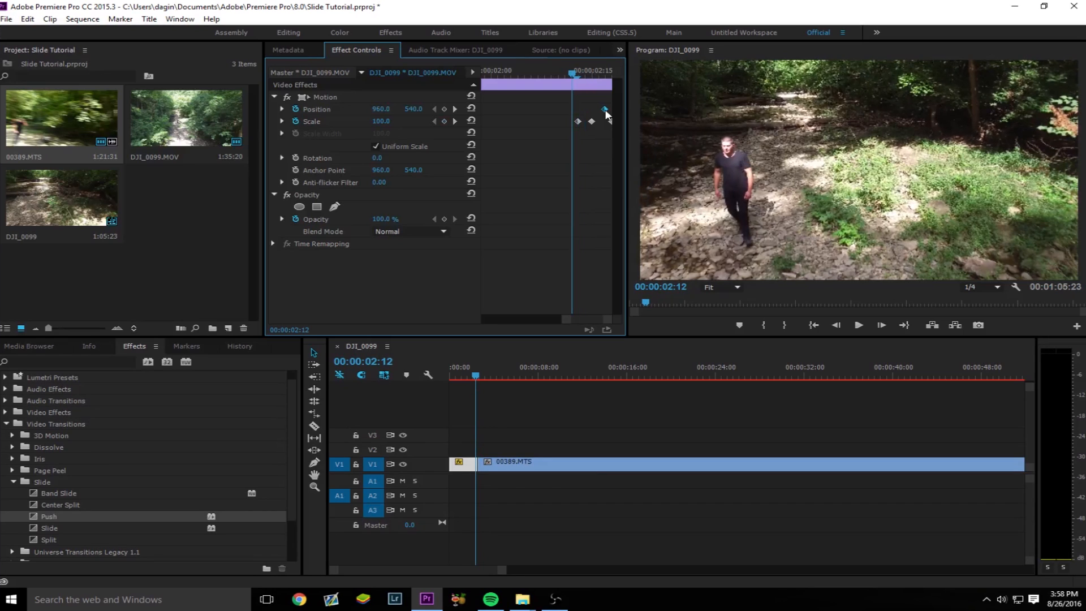
Step: Add a Position keyframe near DJI_0099's end and move to the start of the 00389.MTS clip
{"action": "left_click", "coordinate": [443, 110]}
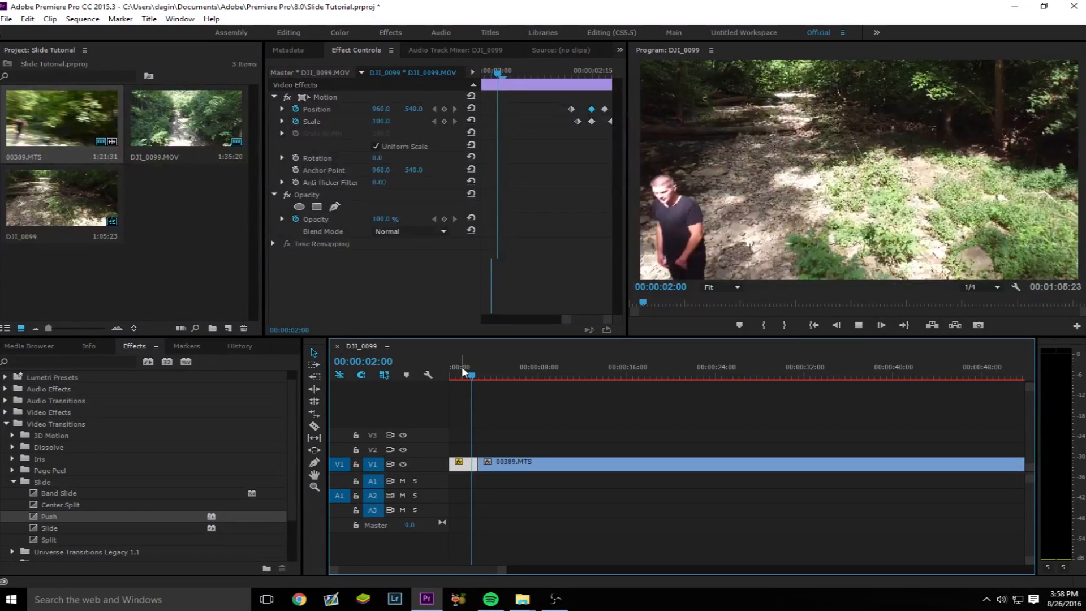
{"action": "left_click_drag", "start_coordinate": [471, 374], "coordinate": [468, 374]}
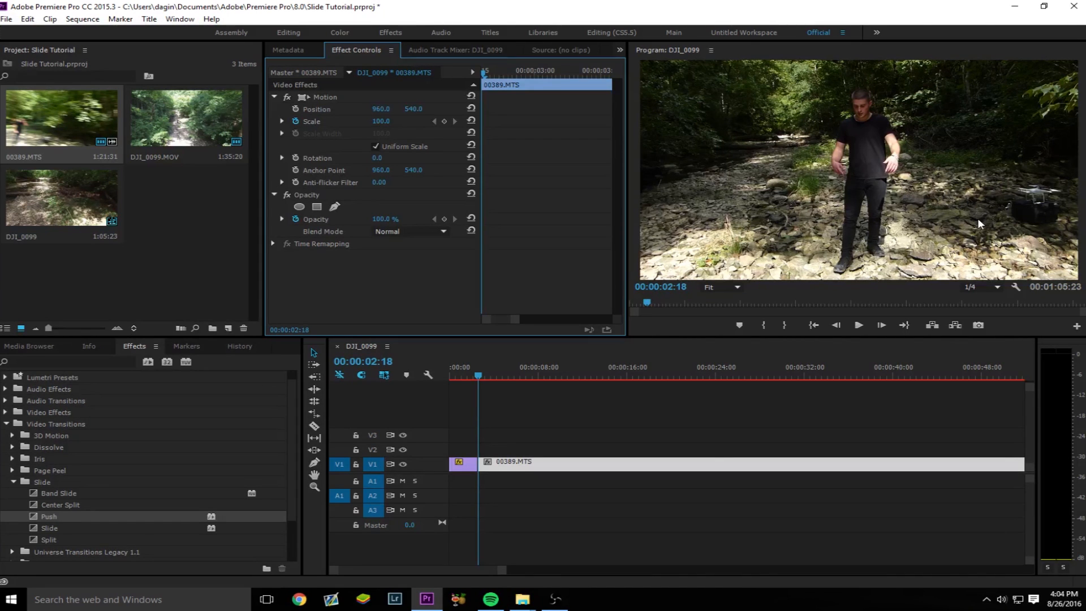
{"action": "mouse_move", "coordinate": [961, 138]}
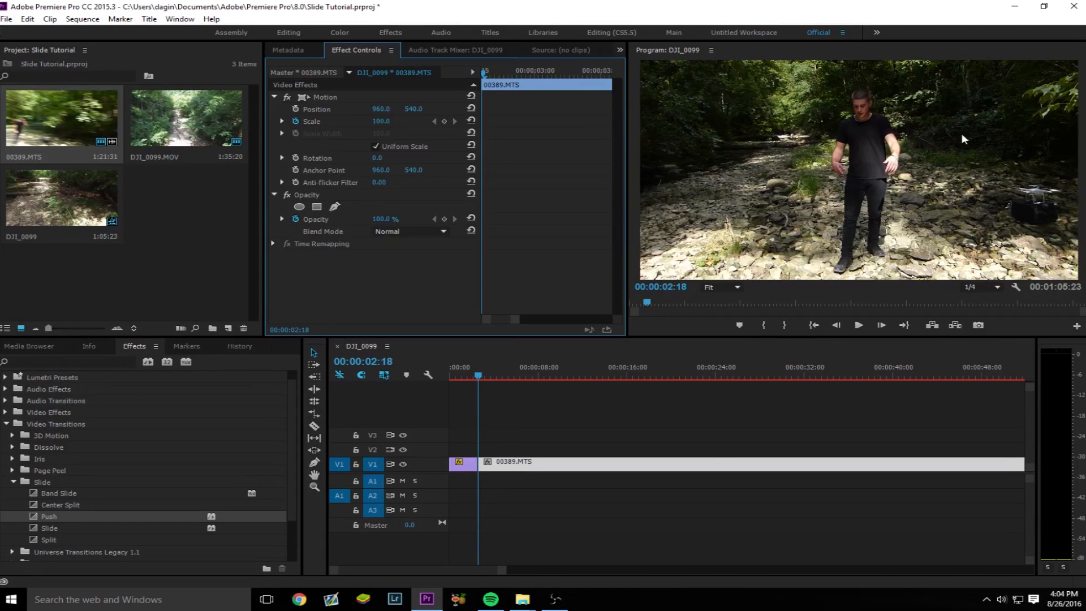
{"action": "mouse_move", "coordinate": [448, 124]}
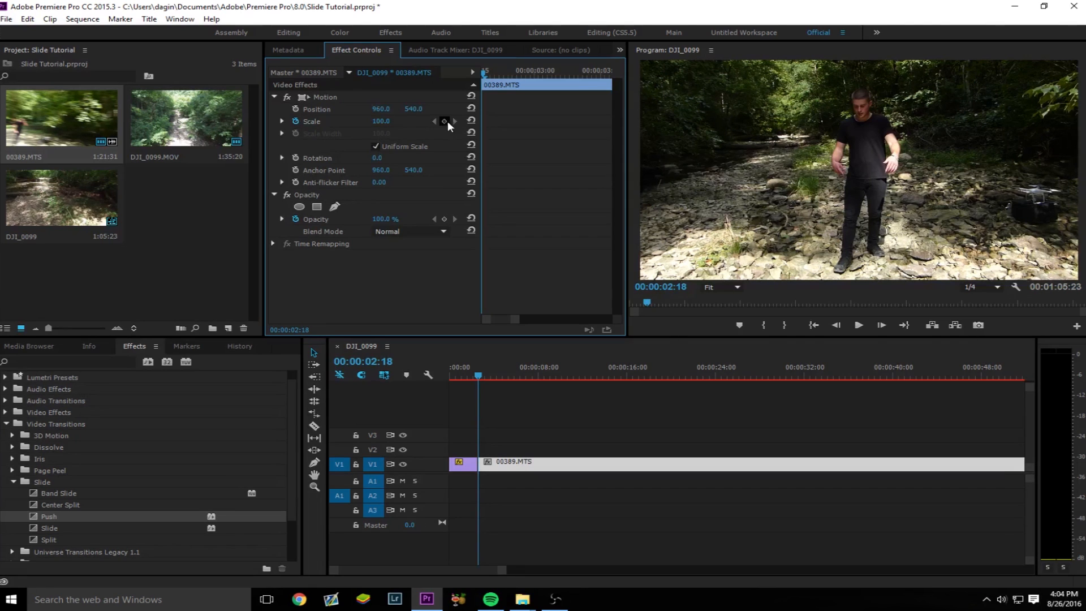
Step: Keyframe 00389.MTS Scale from 140 at its start down to 100.0 about three seconds in
{"action": "double_click", "coordinate": [381, 121]}
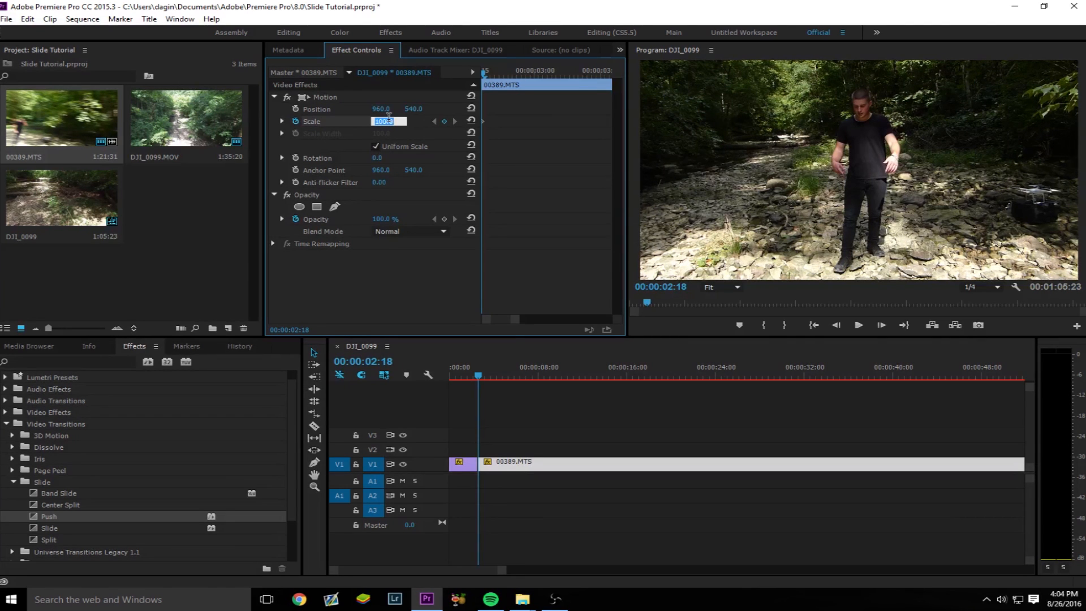
{"action": "type", "text": "140"}
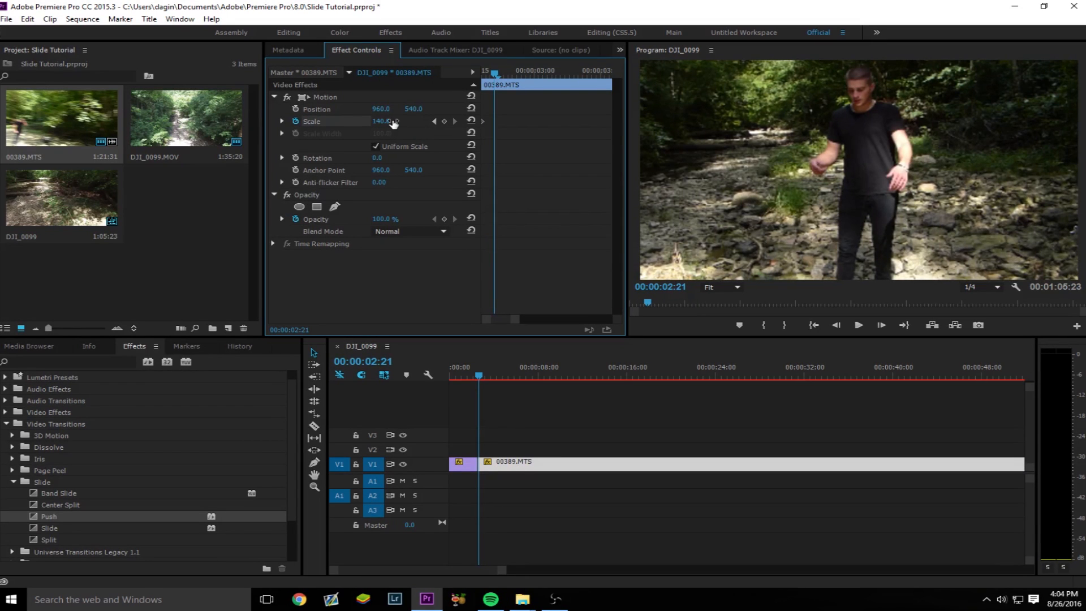
{"action": "double_click", "coordinate": [384, 121]}
{"action": "type", "text": "145"}
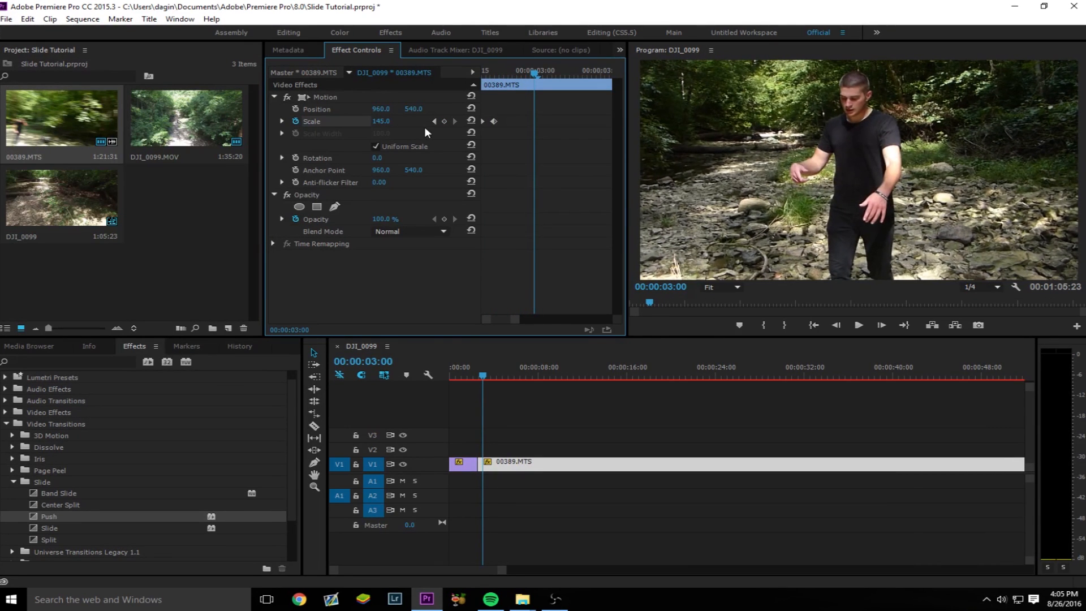
{"action": "left_click", "coordinate": [384, 121]}
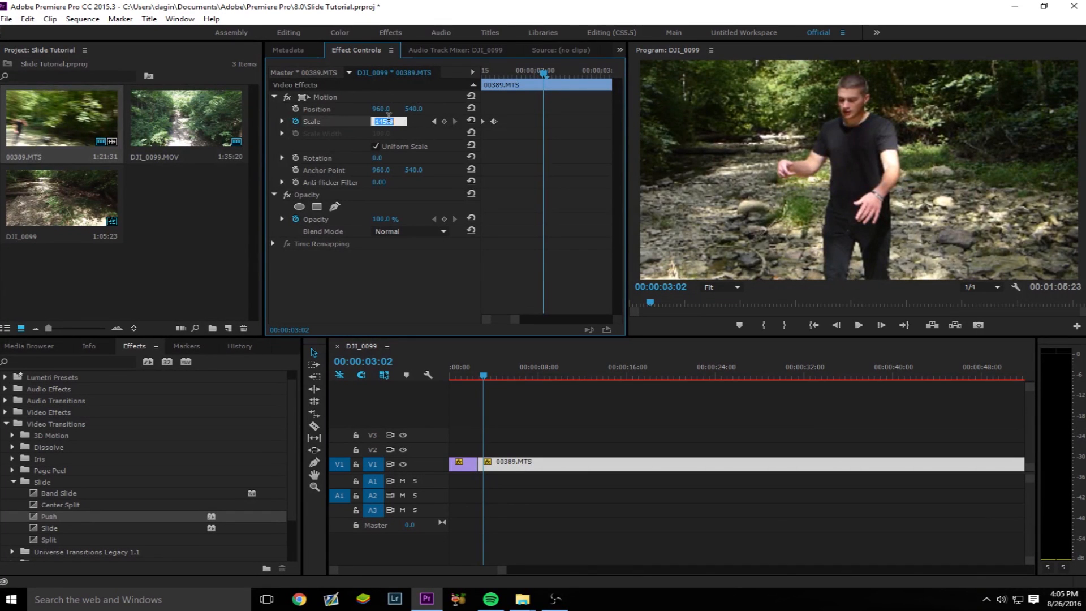
{"action": "type", "text": "100.0"}
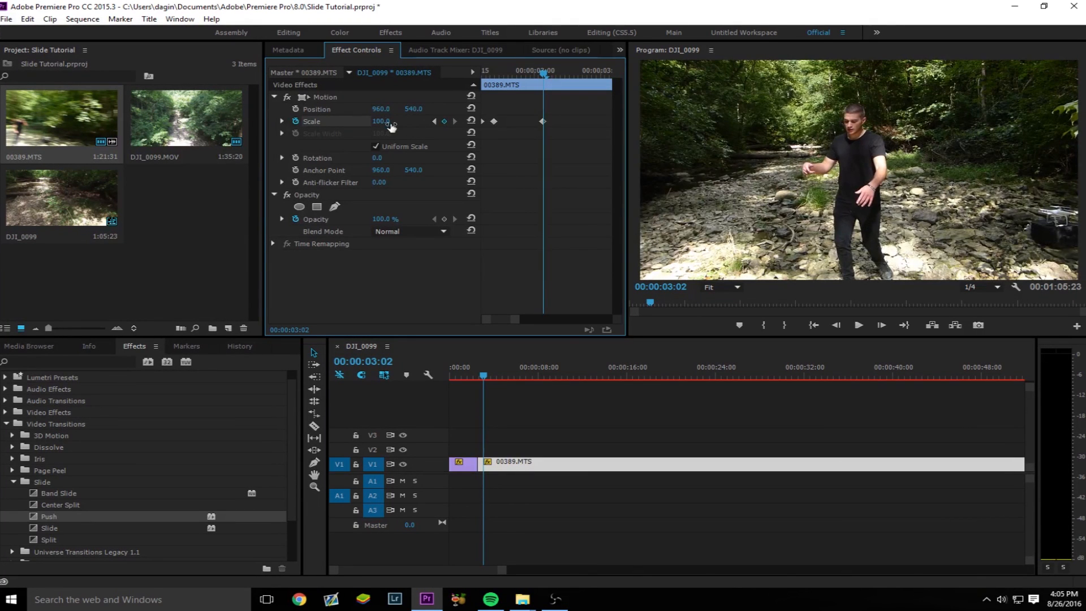
{"action": "left_click_drag", "start_coordinate": [382, 121], "coordinate": [381, 111]}
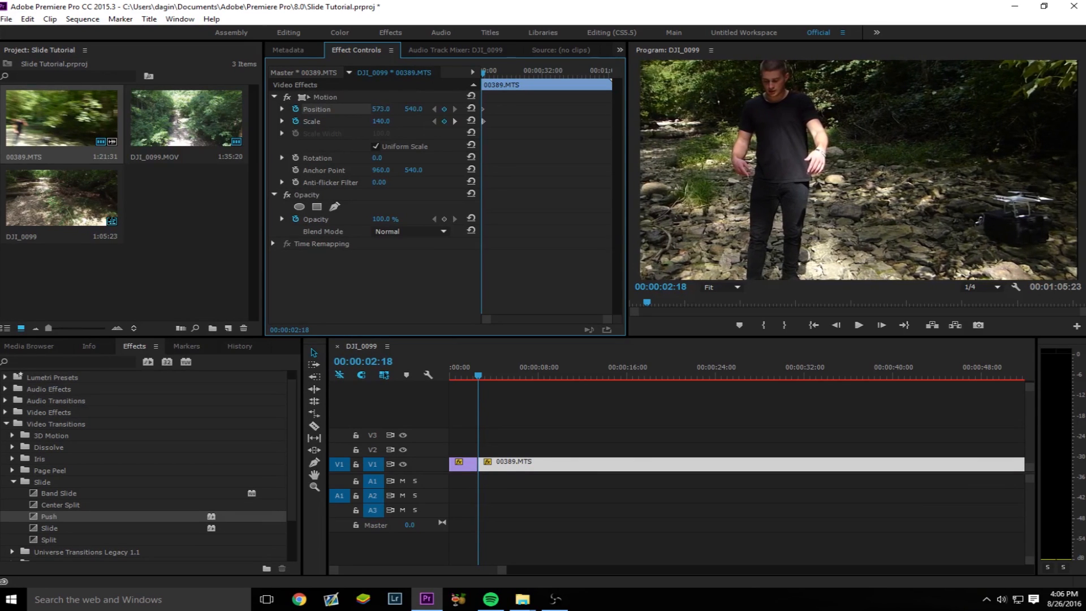
Step: Set the second Position keyframe to X 960 so 00389.MTS slides back to centre, then review playback
{"action": "left_click_drag", "start_coordinate": [381, 108], "coordinate": [385, 108]}
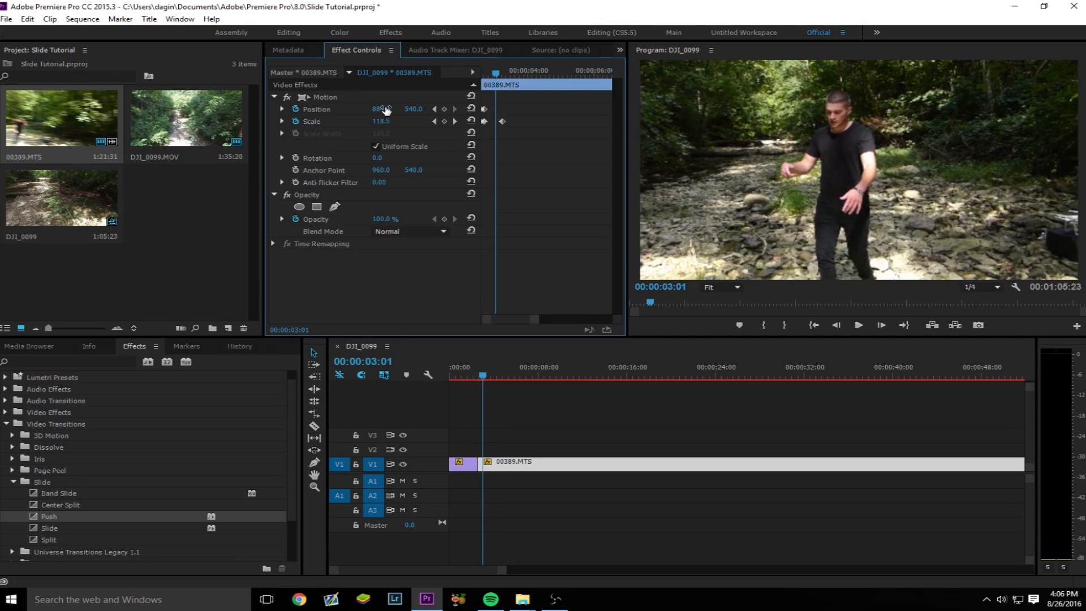
{"action": "double_click", "coordinate": [380, 108]}
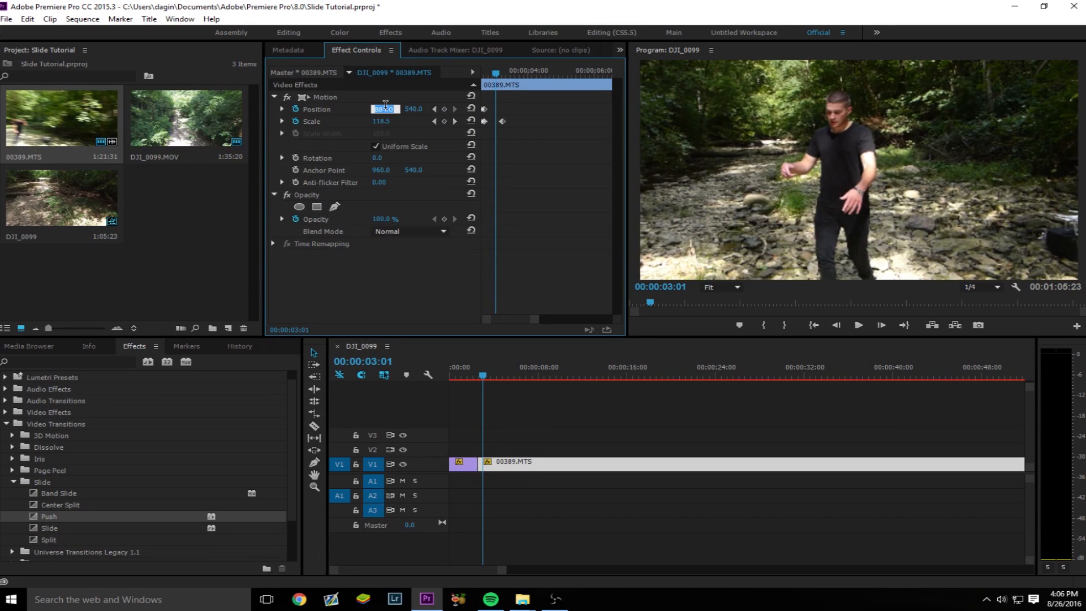
{"action": "key", "text": "ctrl+s"}
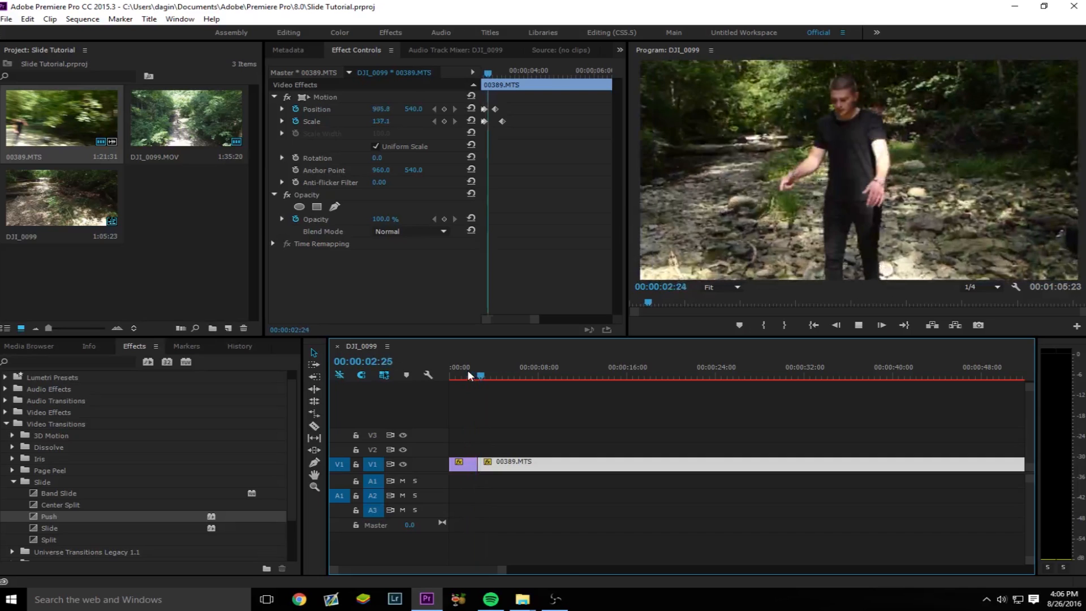
{"action": "left_click", "coordinate": [489, 374]}
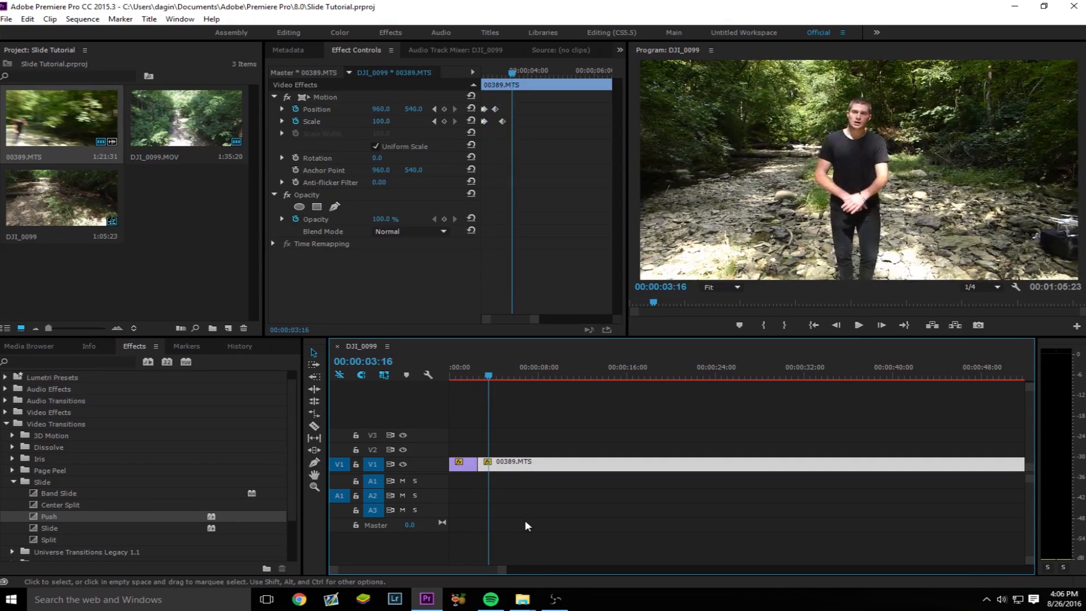
Step: Find 'blur' in Effects and apply Directional Blur to the DJI_0099 clip
{"action": "key", "text": "ctrl+s"}
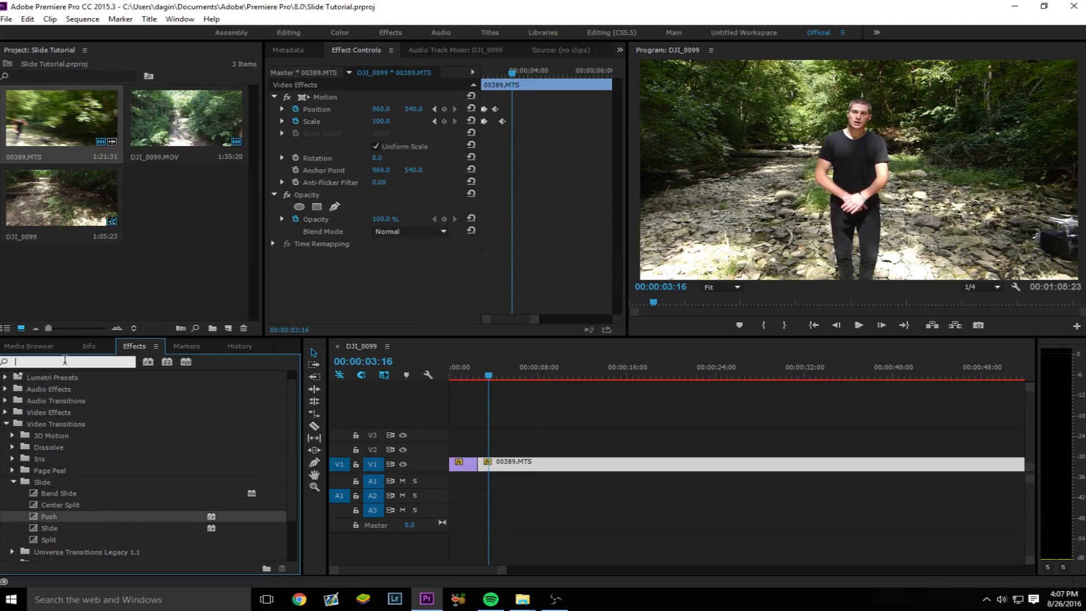
{"action": "type", "text": "blur"}
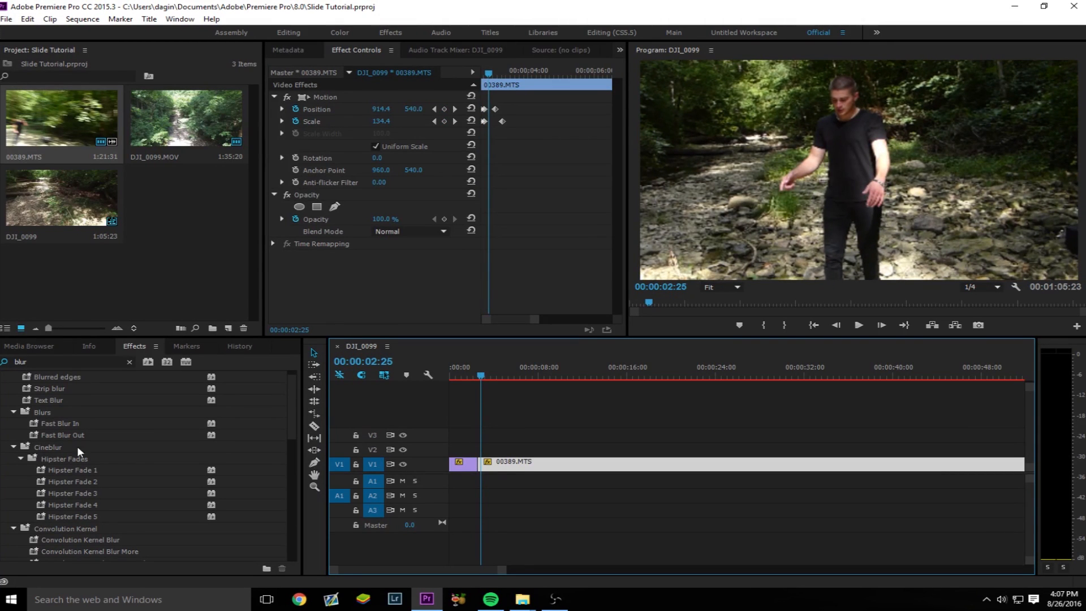
{"action": "scroll", "scroll_direction": "down", "scroll_amount": 3}
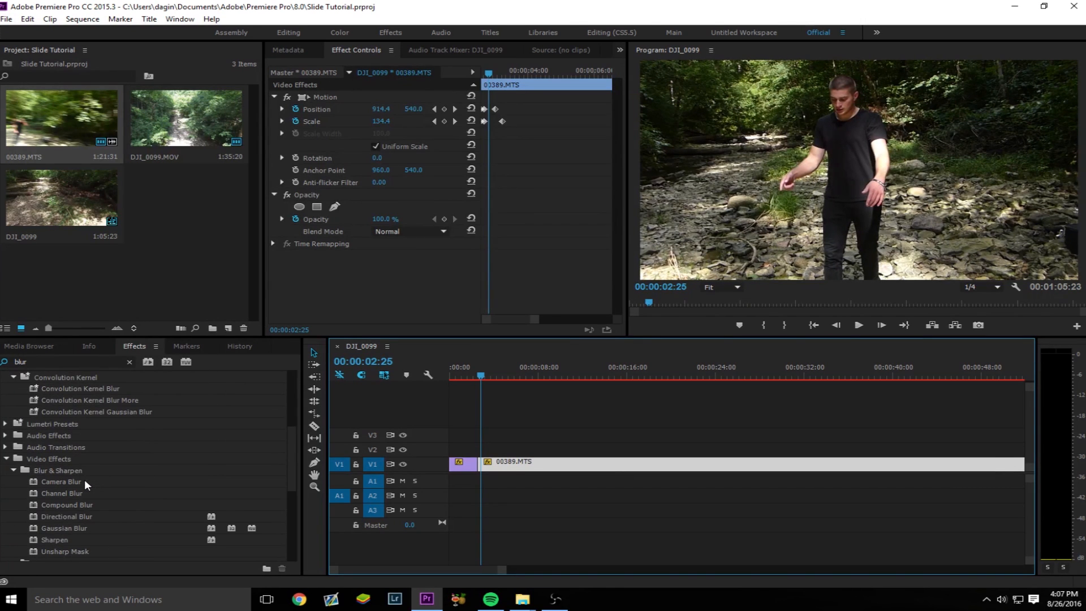
{"action": "scroll", "scroll_direction": "down", "scroll_amount": 3}
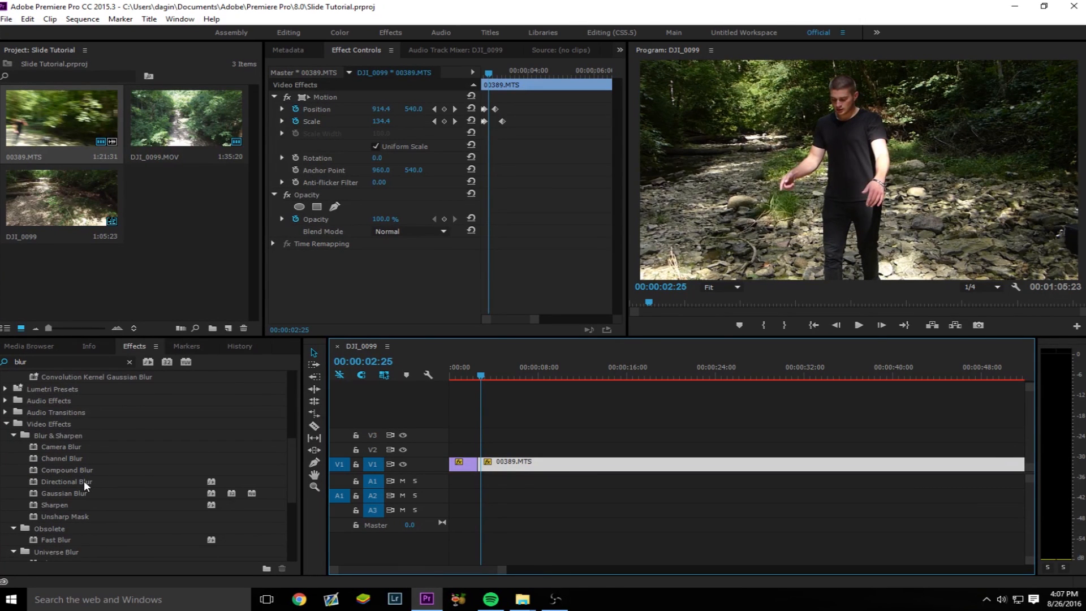
{"action": "left_click_drag", "start_coordinate": [67, 482], "coordinate": [441, 462]}
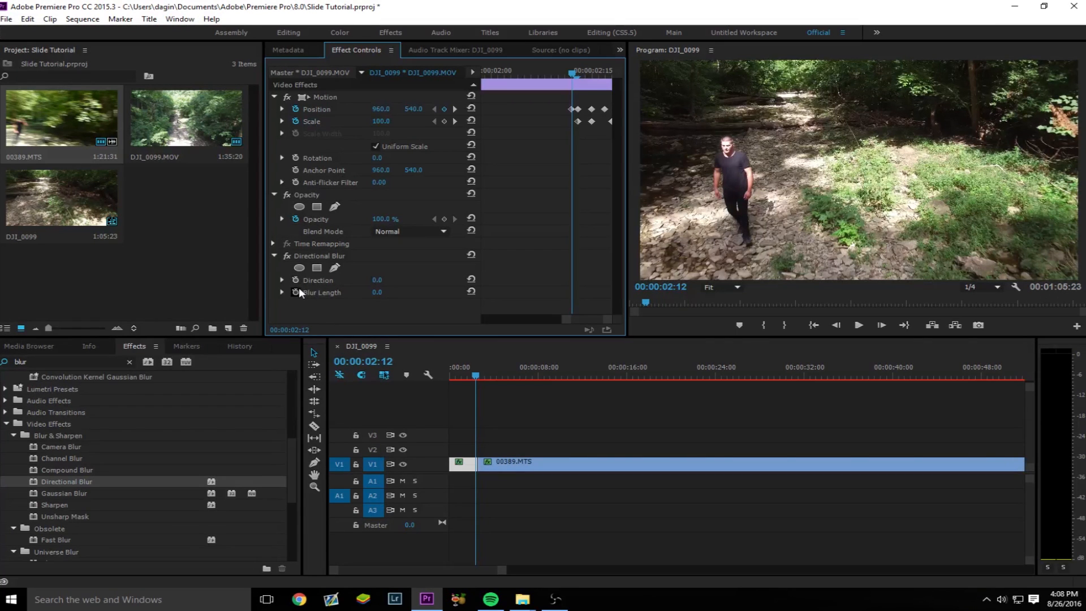
Step: Keyframe DJI_0099's Blur Length to reach 20.0 at the clip end and adjust the blur direction
{"action": "left_click", "coordinate": [295, 292]}
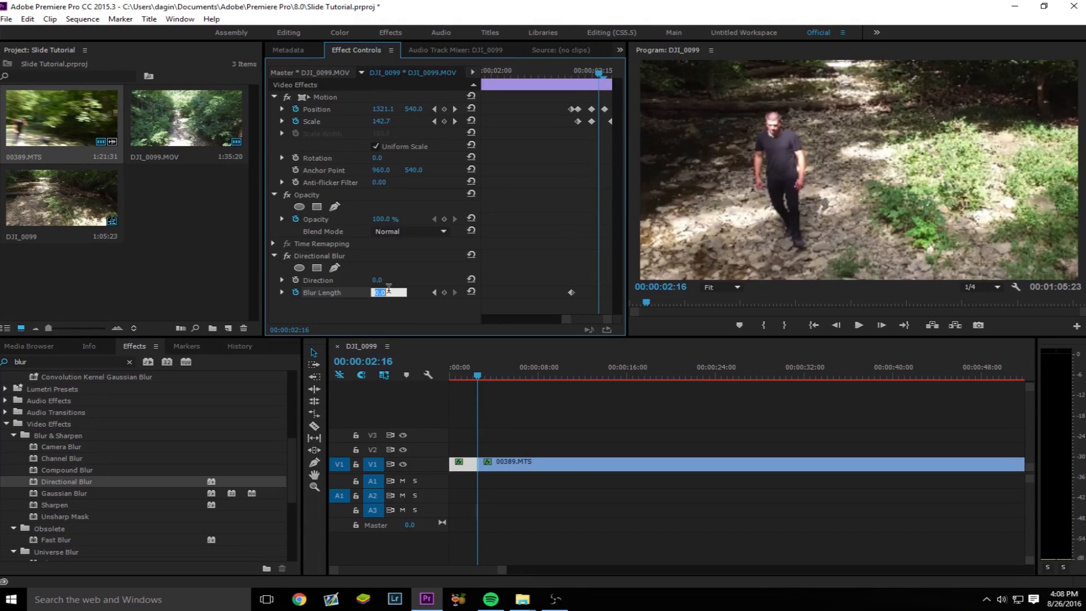
{"action": "type", "text": "20.0"}
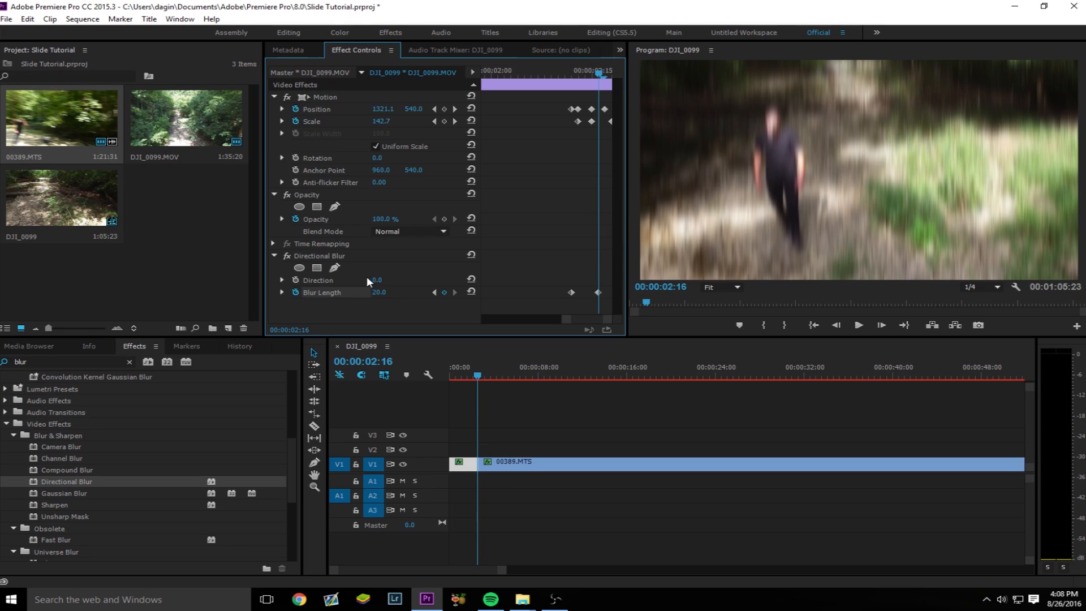
{"action": "double_click", "coordinate": [380, 280]}
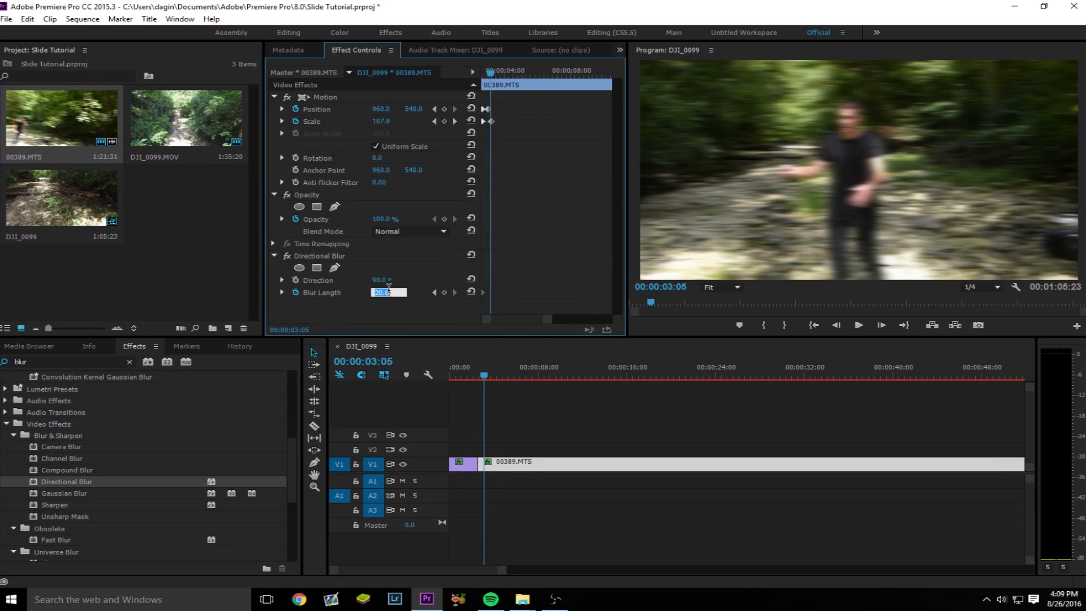
Step: Set 00389.MTS's final Blur Length keyframe to 0.0 and save the Slide Tutorial project
{"action": "type", "text": "0.0"}
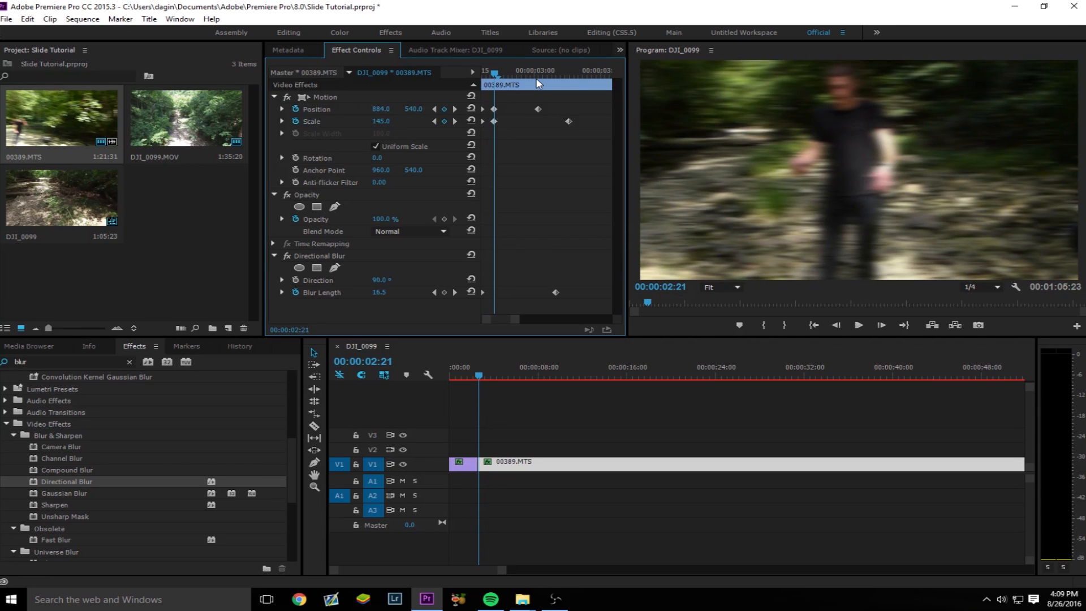
{"action": "key", "text": "ctrl+s"}
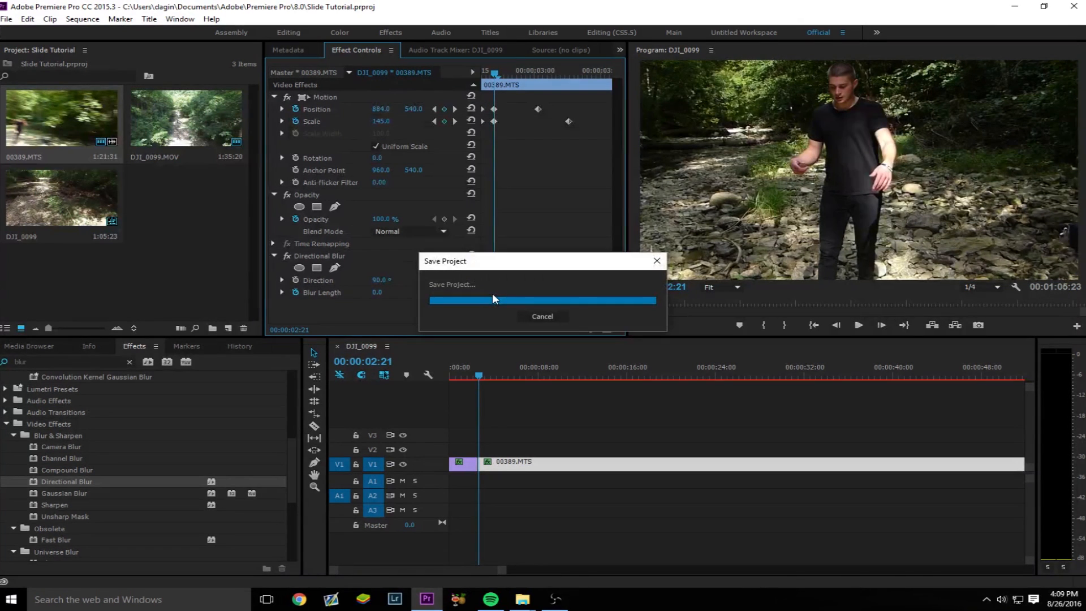